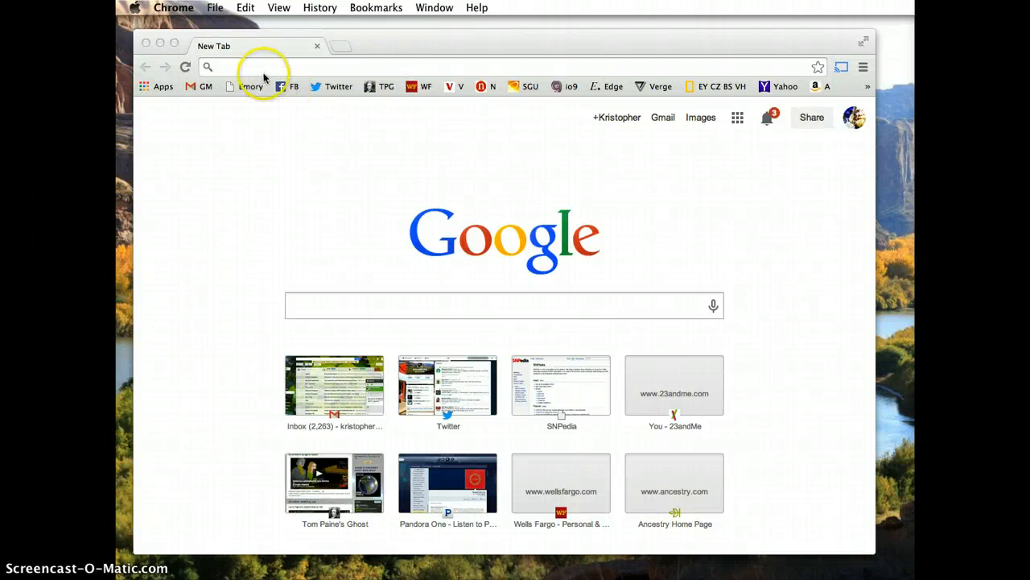
pyautogui.moveTo(229, 71)
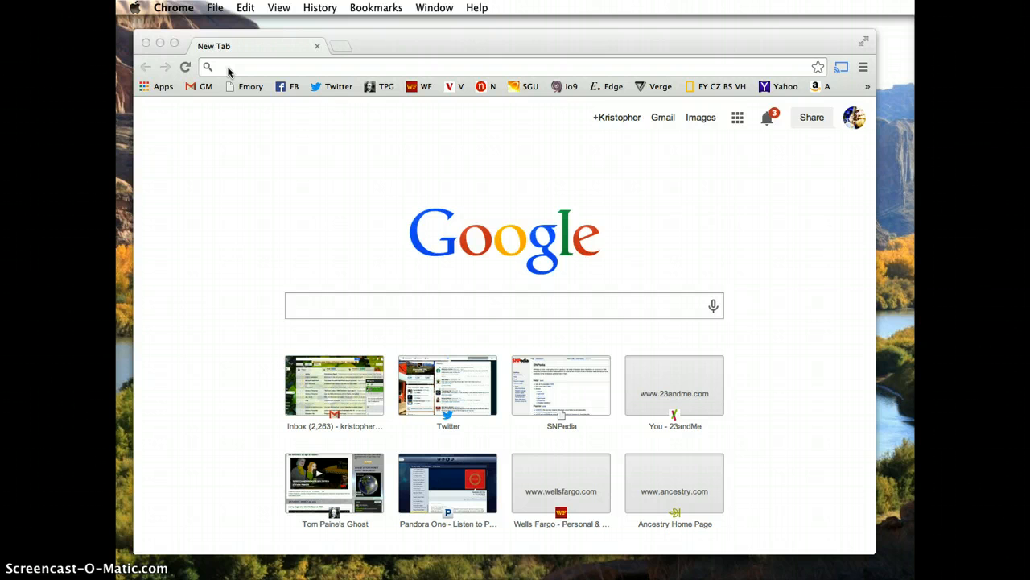
# Sign in to 23andMe by entering the account password and submitting the login form
pyautogui.click(229, 68)
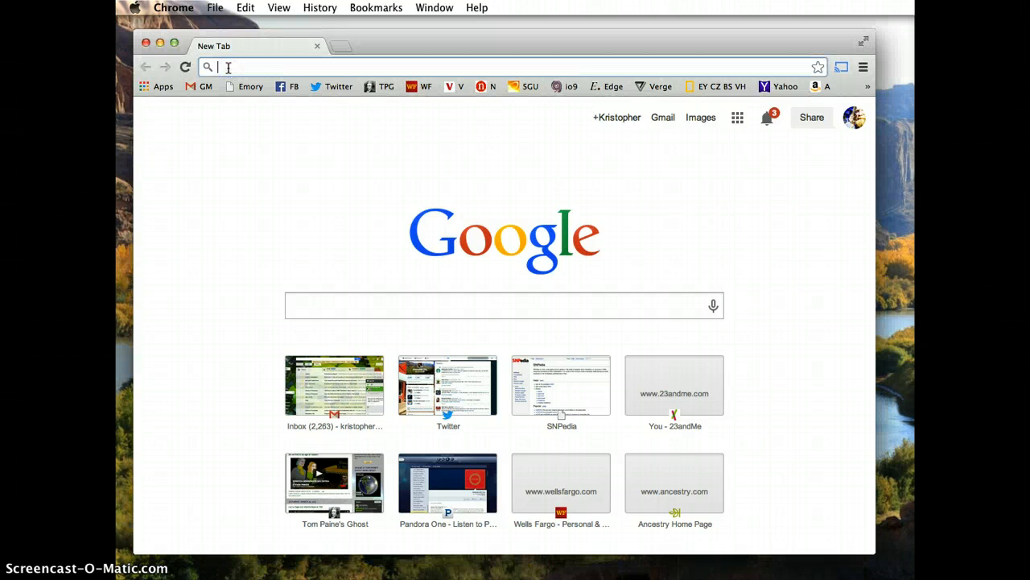
pyautogui.write('www.schwab.com')
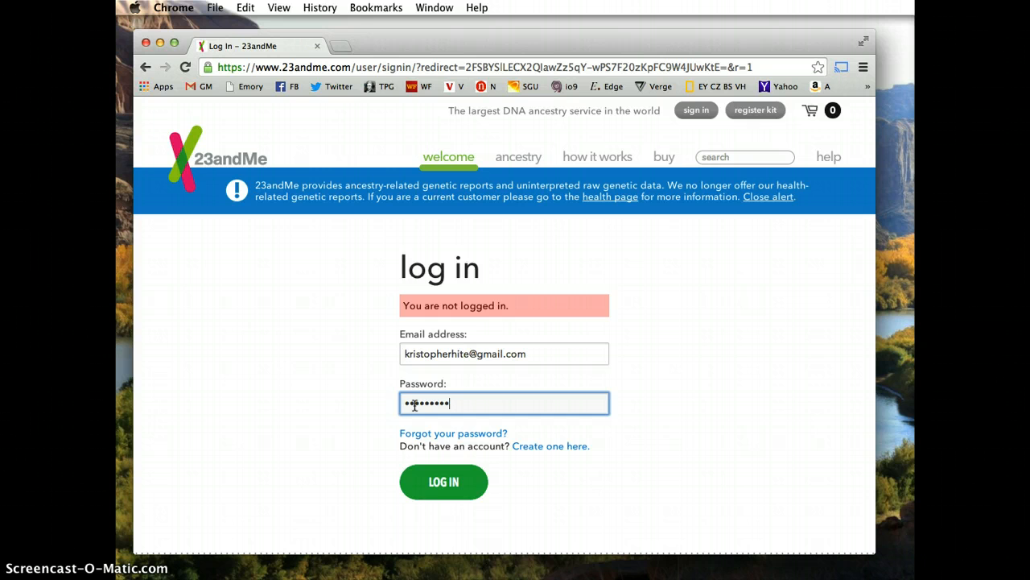
pyautogui.click(443, 483)
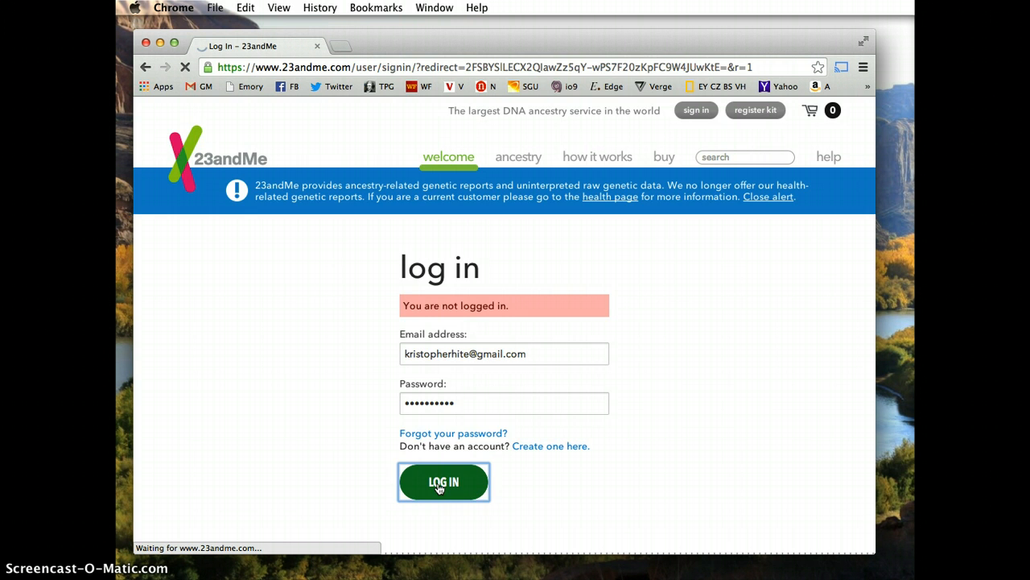
pyautogui.click(444, 483)
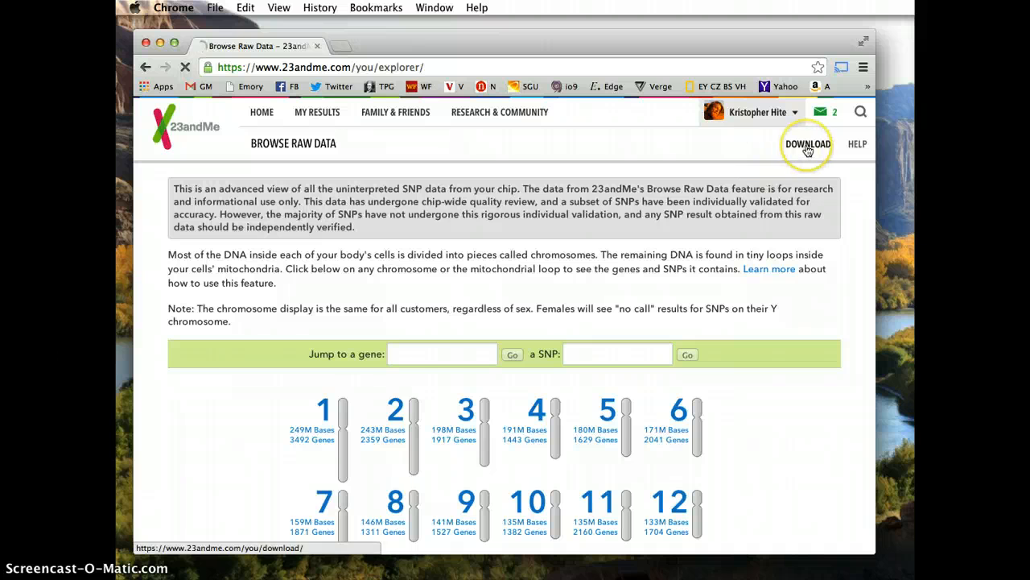
pyautogui.click(809, 143)
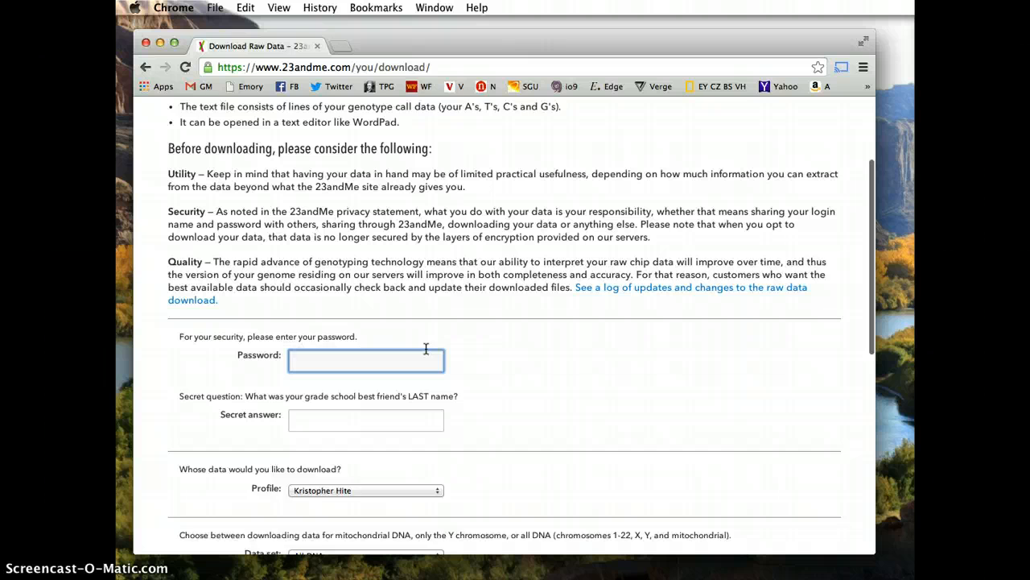
pyautogui.write('•••••')
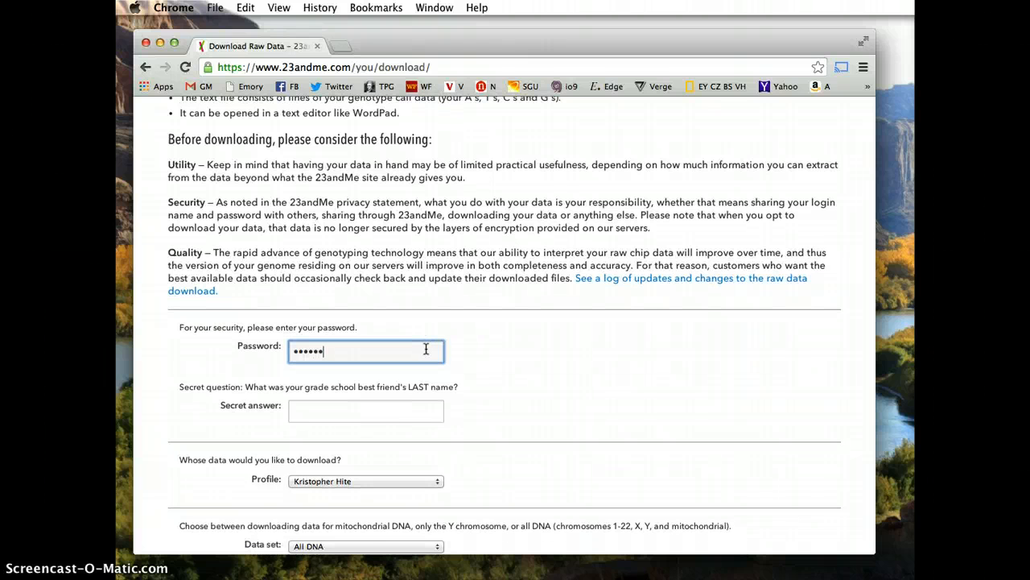
pyautogui.click(365, 410)
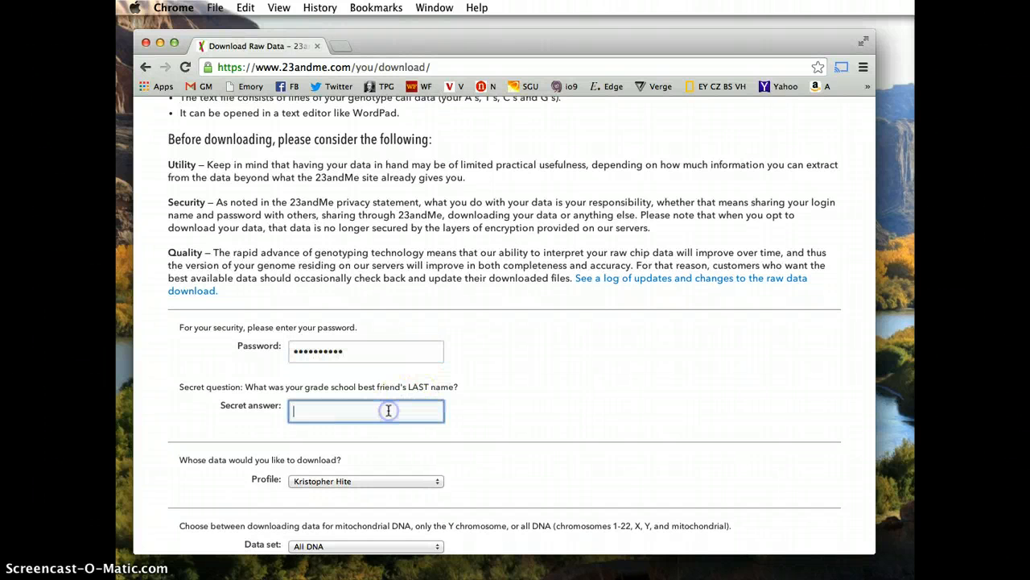
pyautogui.write('Counts')
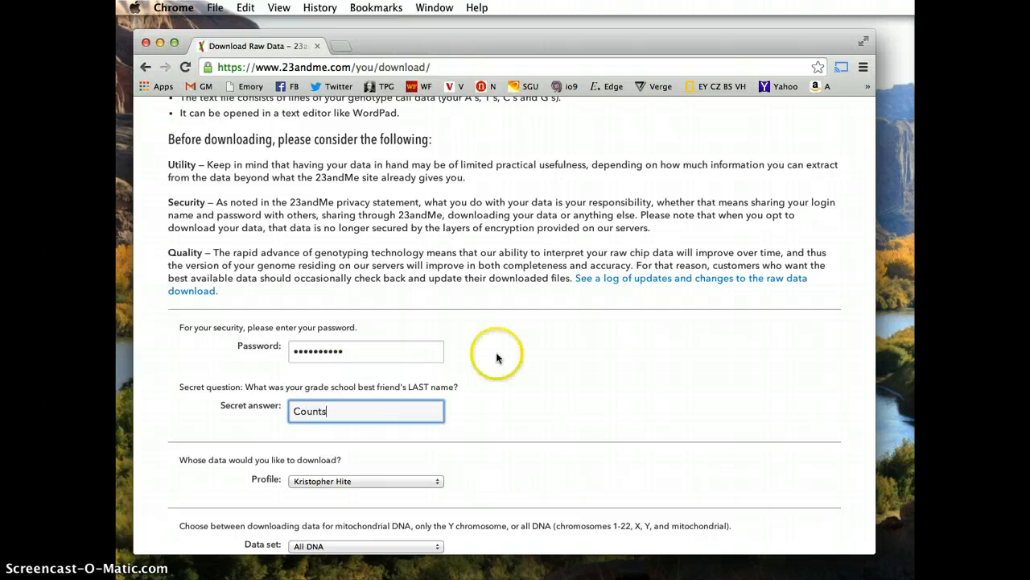
pyautogui.scroll(-3)
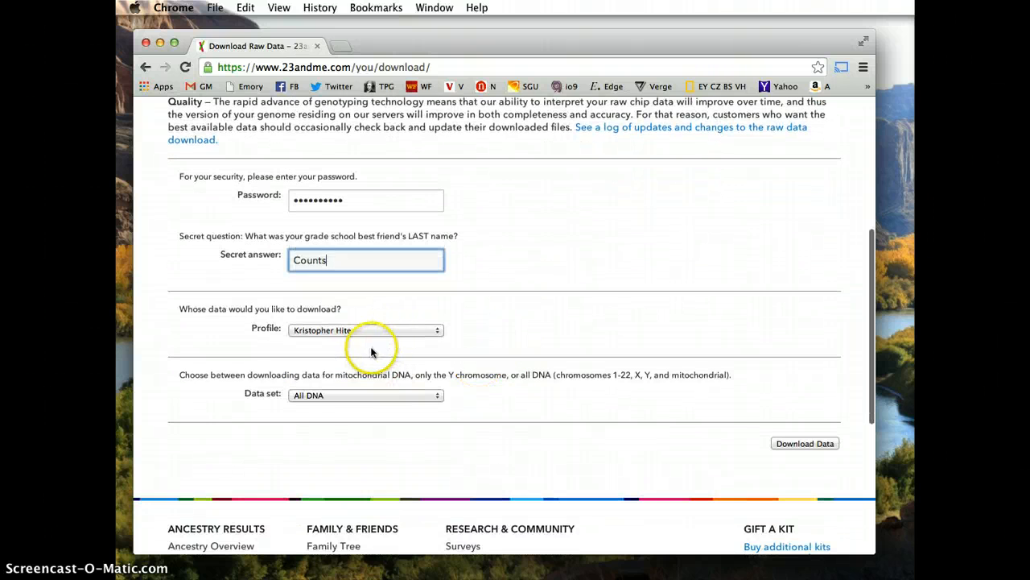
pyautogui.moveTo(396, 396)
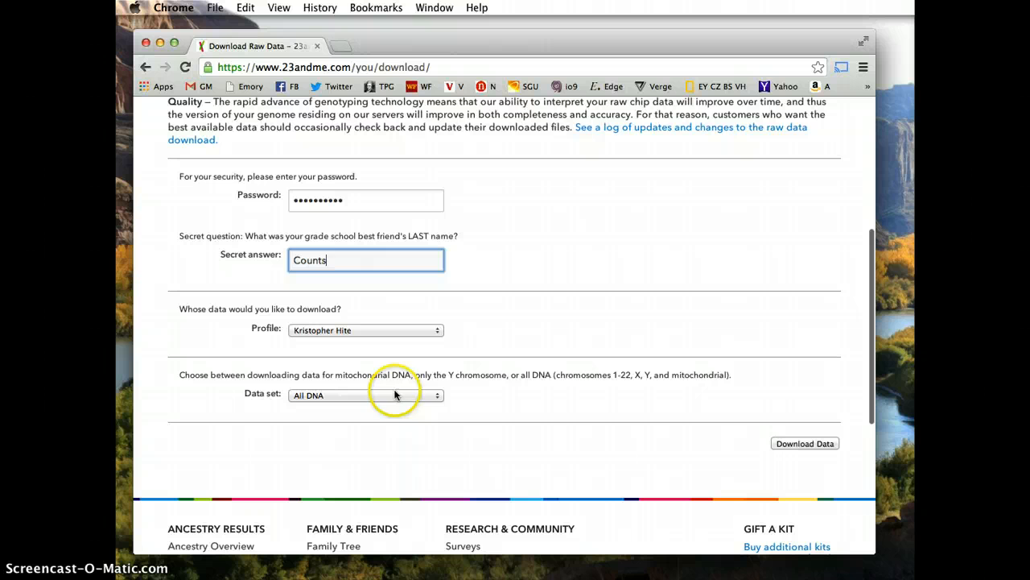
pyautogui.click(805, 444)
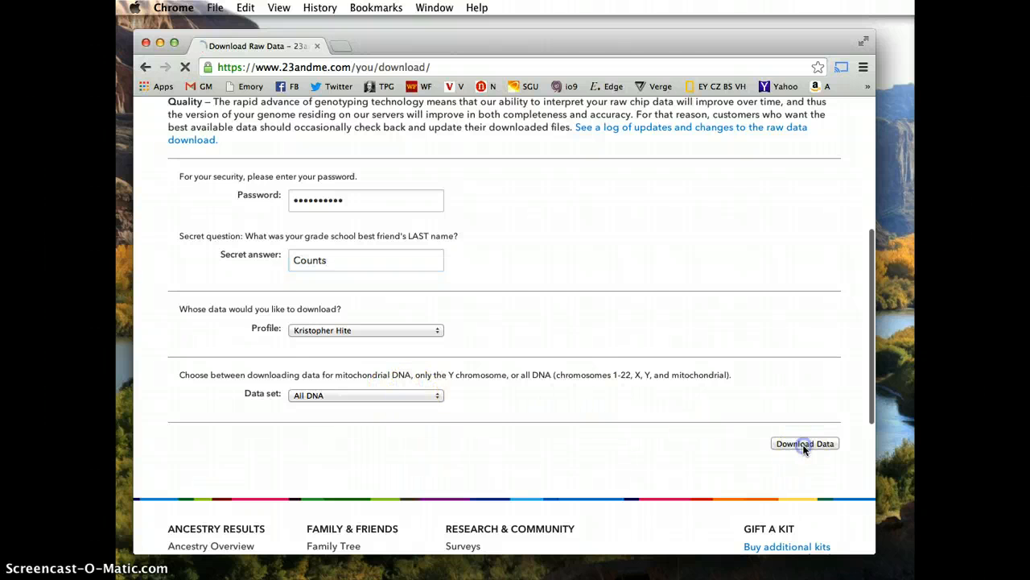
pyautogui.click(805, 444)
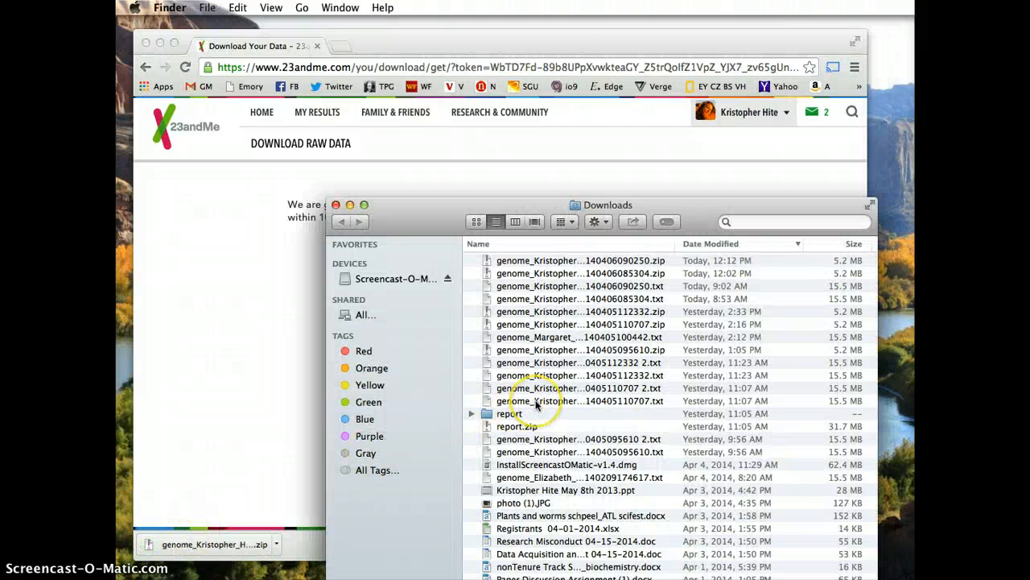
# Open the downloaded genome .txt file in TextEdit and scroll through its rsid, chromosome, position, genotype rows
pyautogui.doubleClick(535, 401)
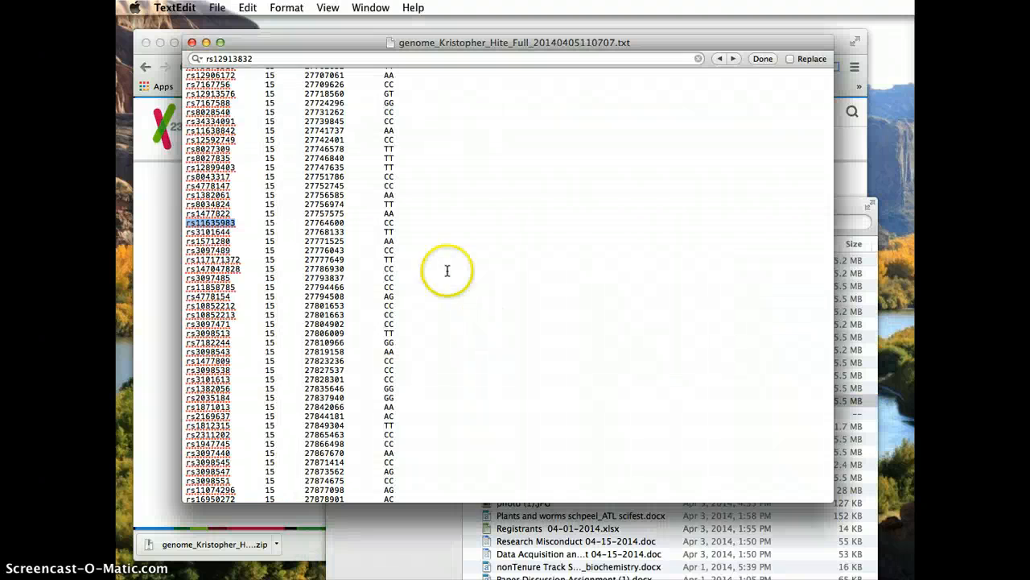
pyautogui.scroll(-3)
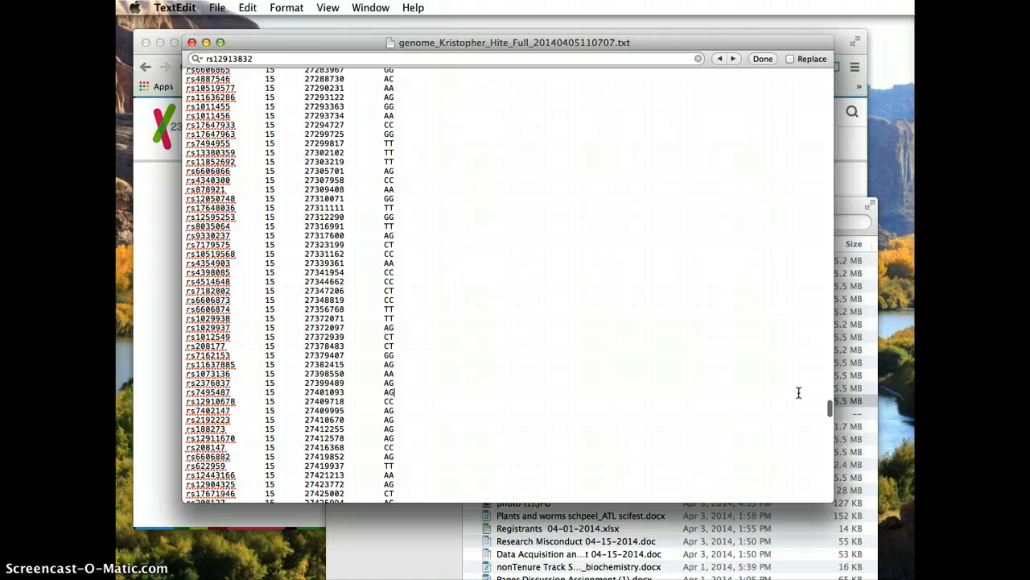
pyautogui.moveTo(829, 406); pyautogui.dragTo(829, 84)
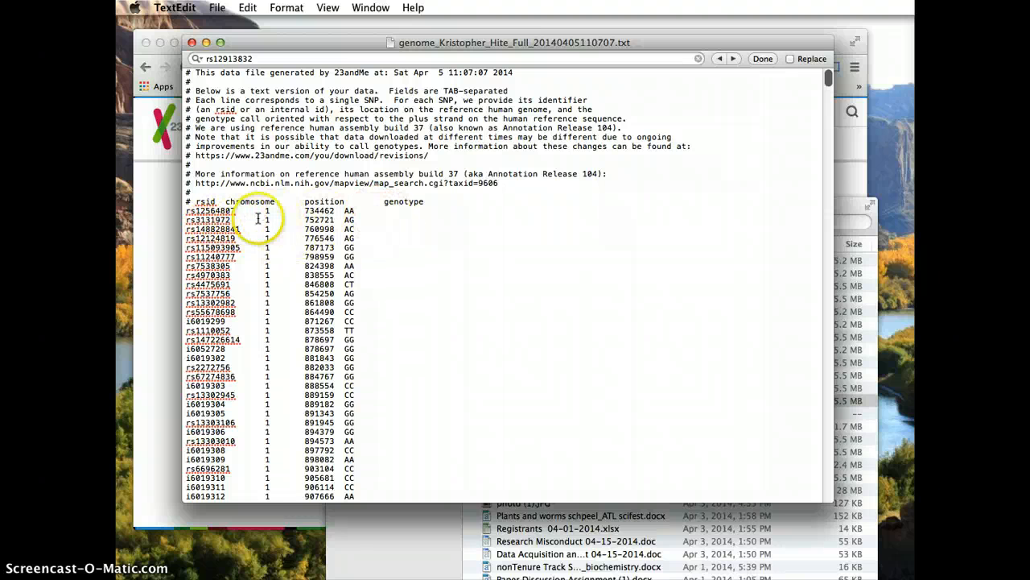
pyautogui.scroll(-3)
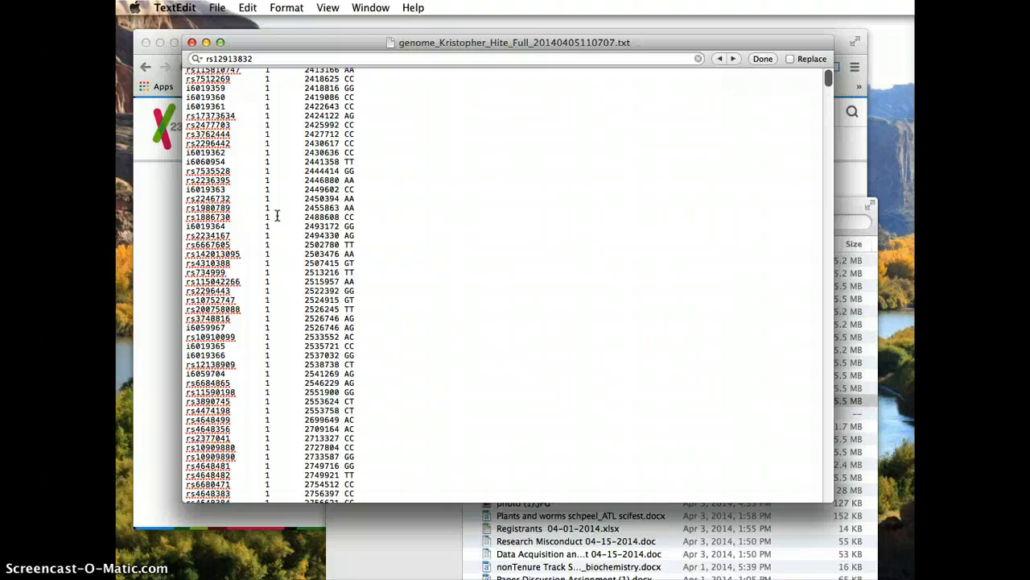
pyautogui.scroll(-3)
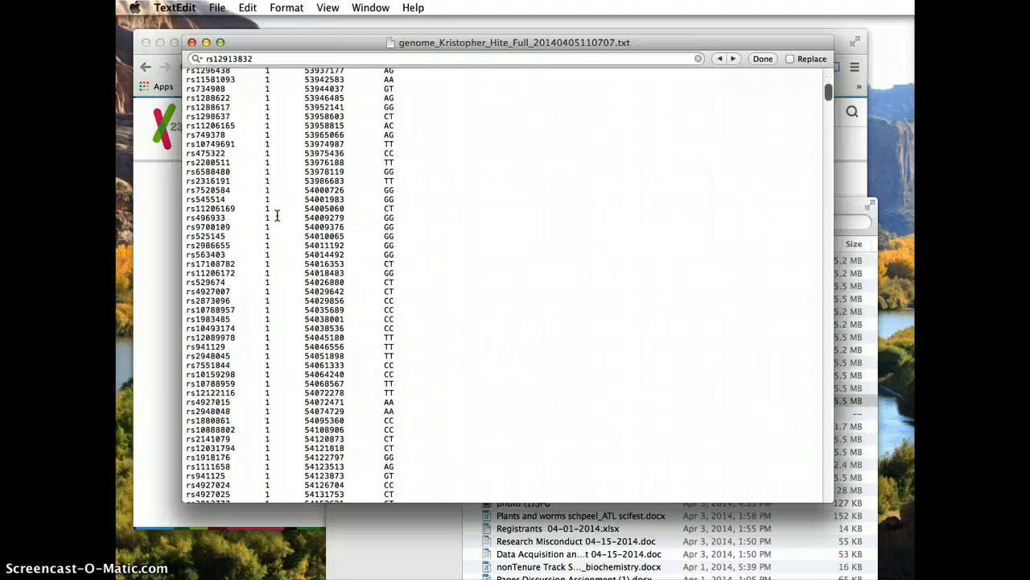
pyautogui.scroll(-3)
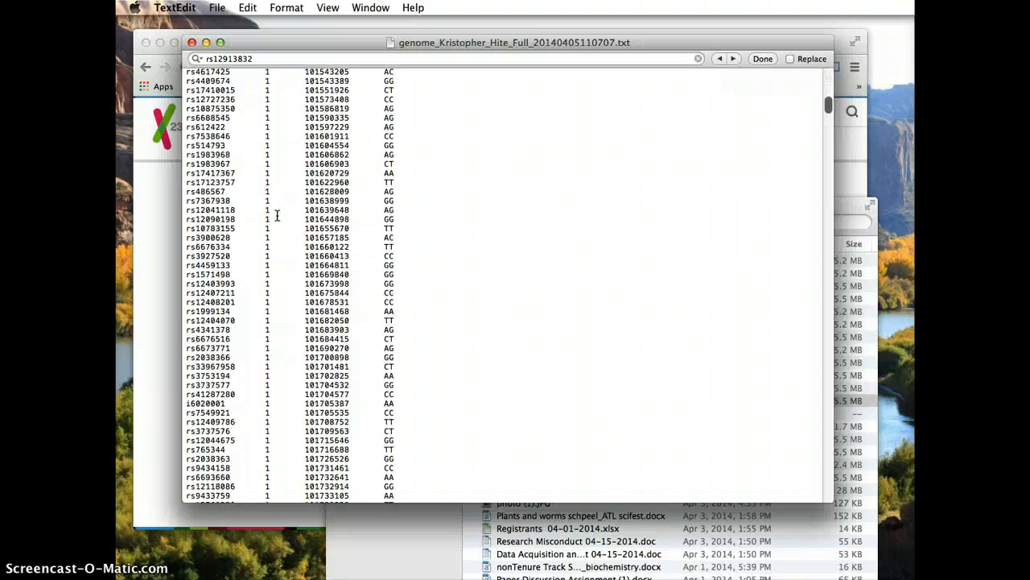
pyautogui.scroll(-3)
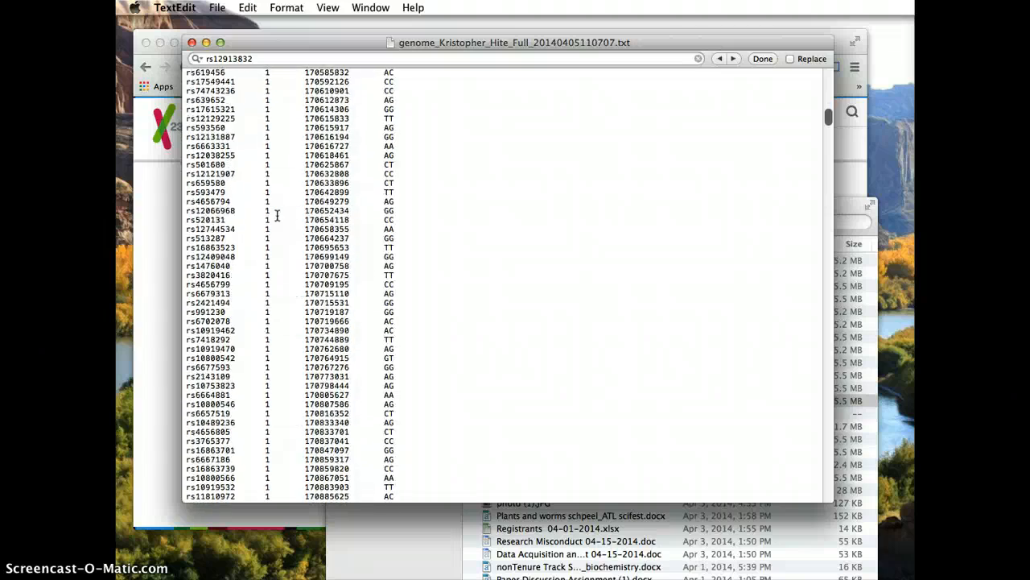
pyautogui.scroll(-3)
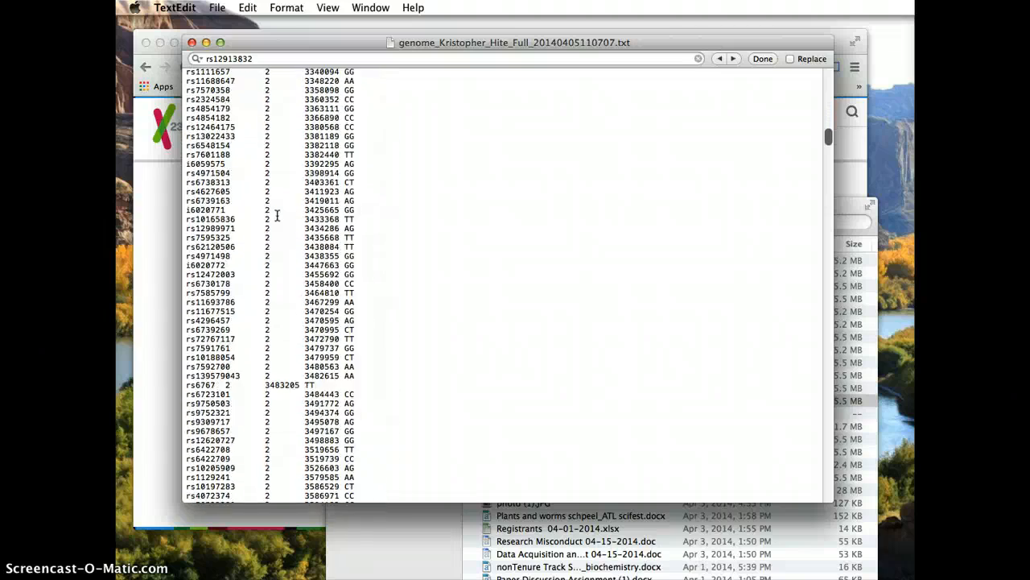
pyautogui.scroll(-3)
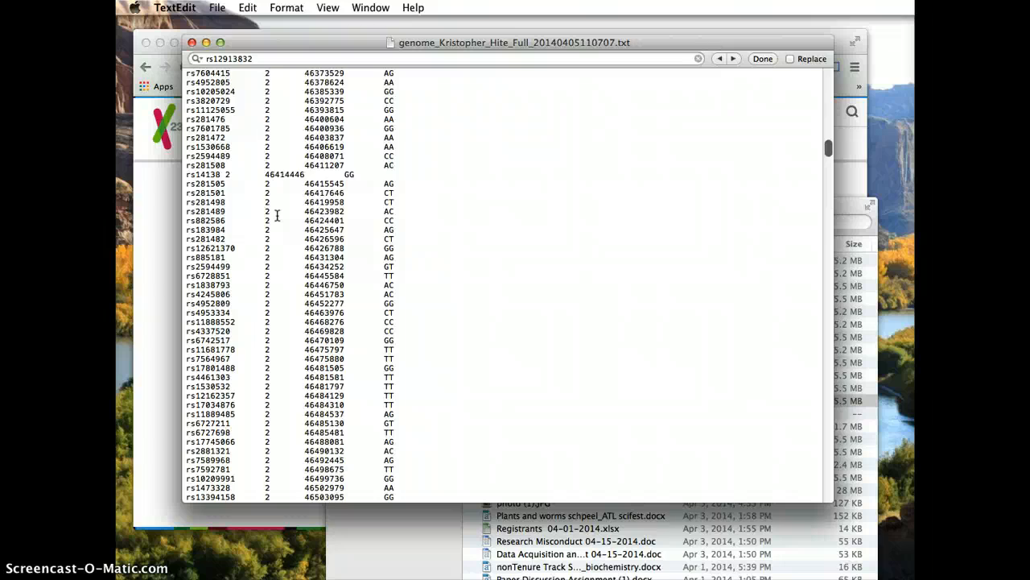
pyautogui.scroll(-3)
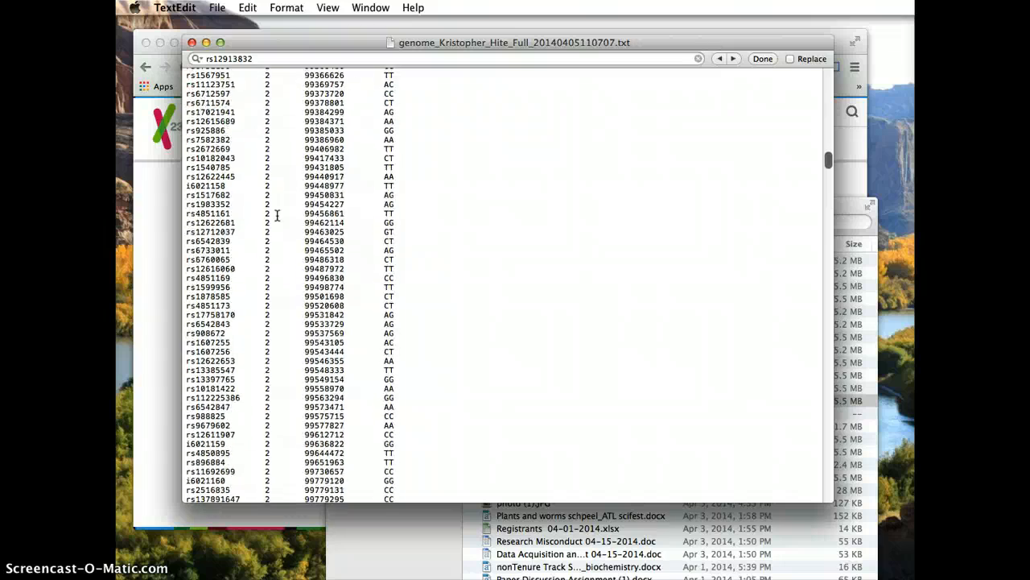
pyautogui.scroll(-3)
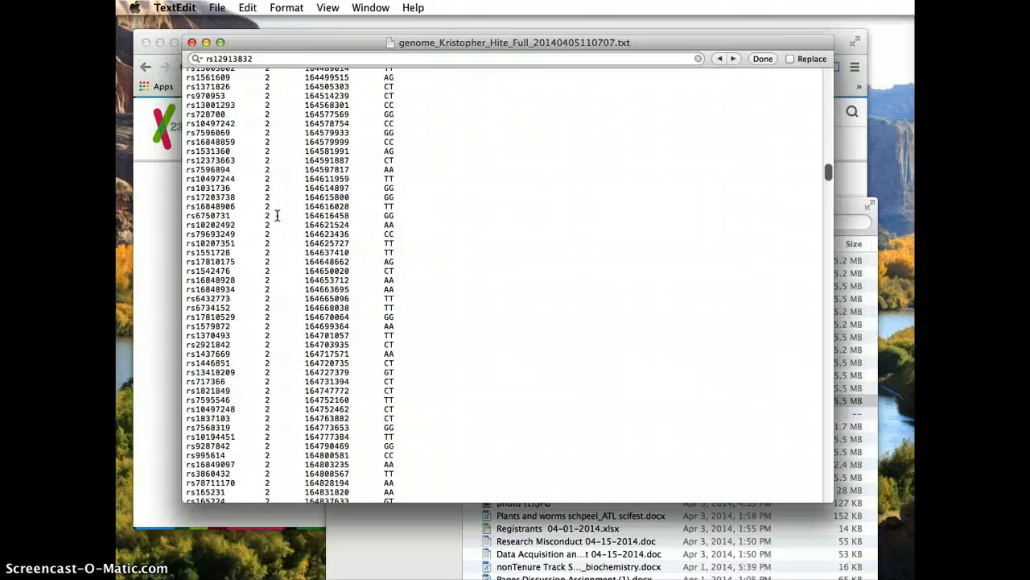
pyautogui.scroll(-3)
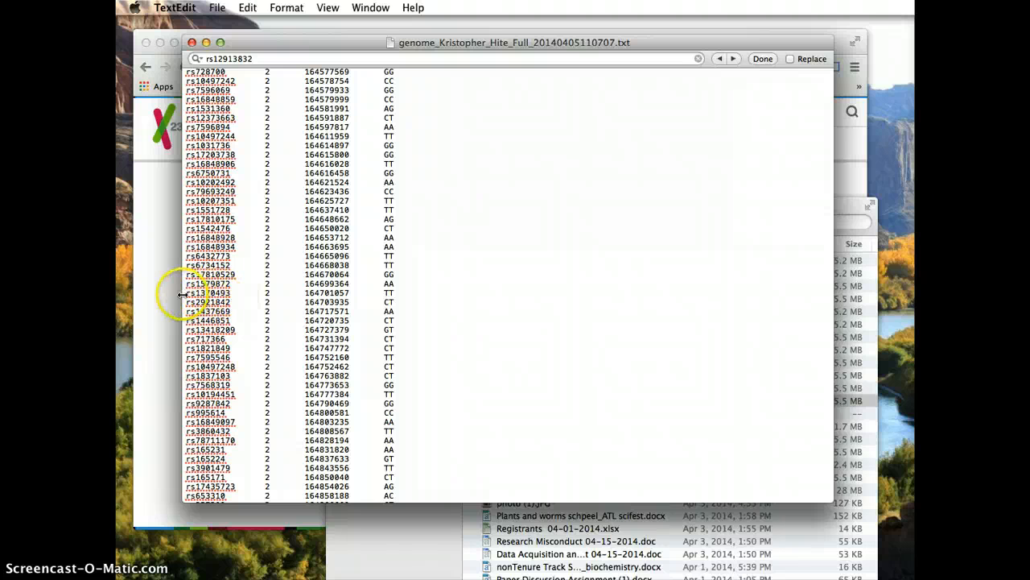
pyautogui.moveTo(251, 298)
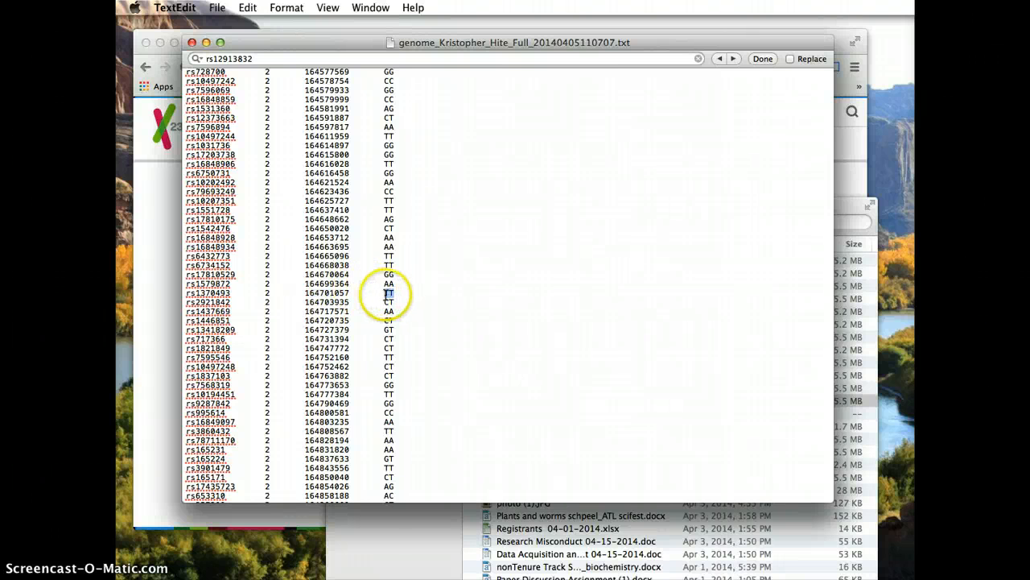
pyautogui.moveTo(470, 219)
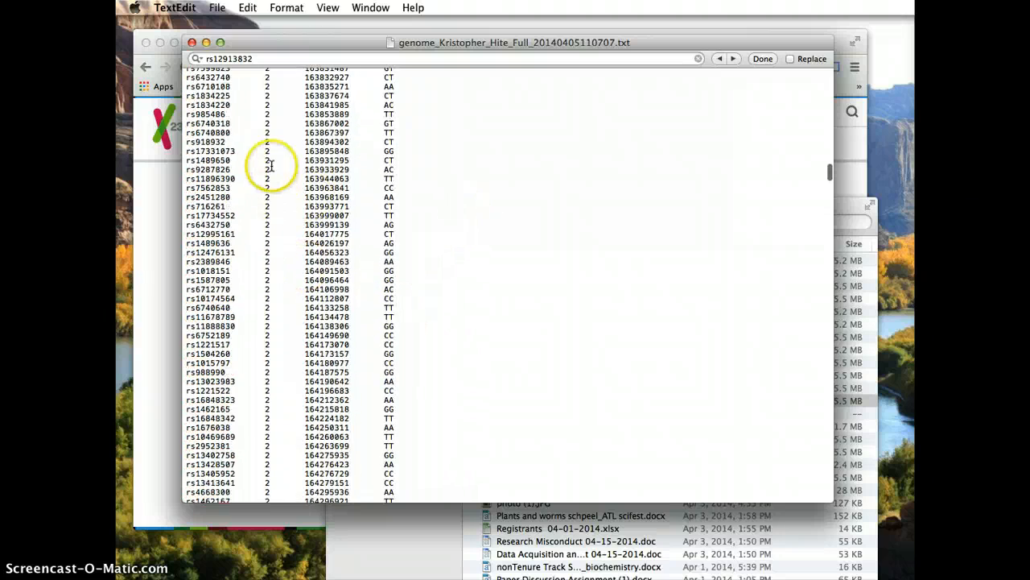
# Scroll further down through the genome file's SNP rows in TextEdit
pyautogui.scroll(-3)
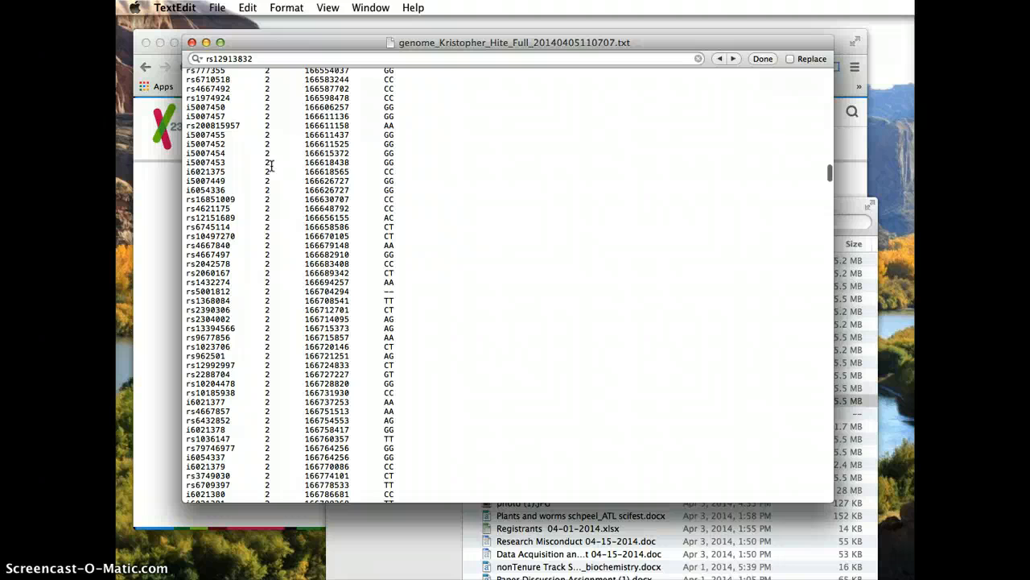
pyautogui.scroll(-3)
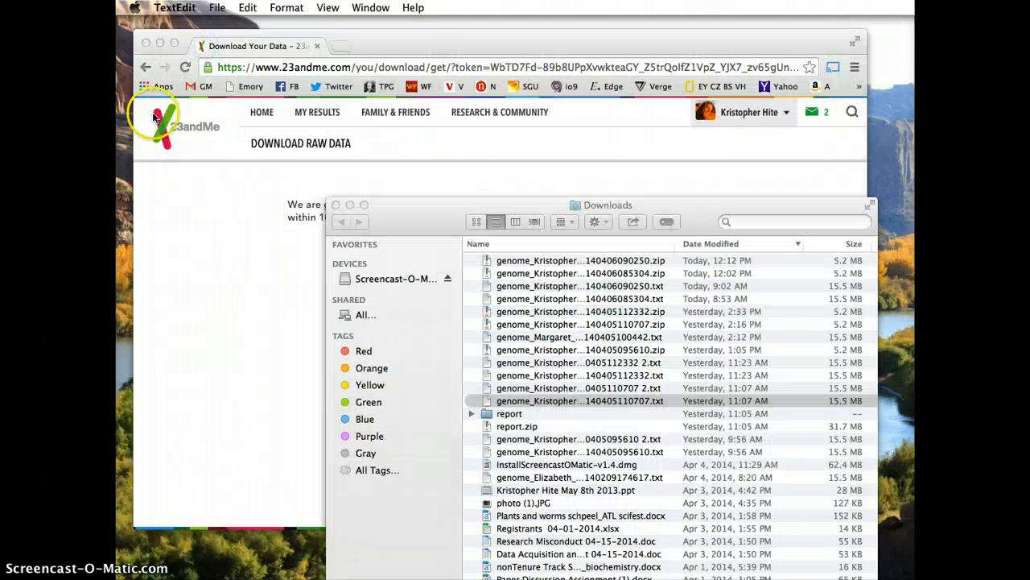
pyautogui.moveTo(346, 50)
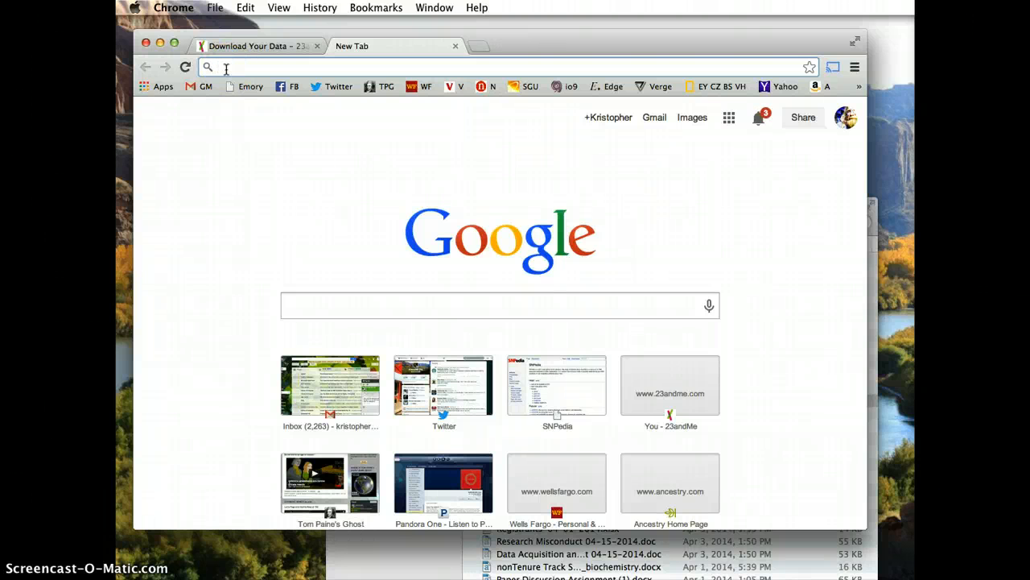
pyautogui.click(229, 68)
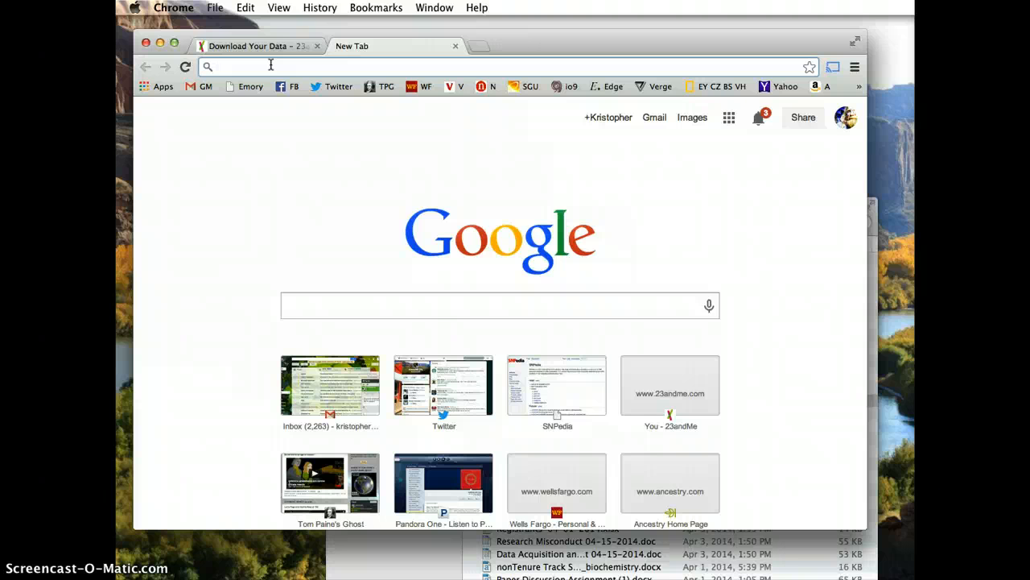
pyautogui.write('www.schwab.com')
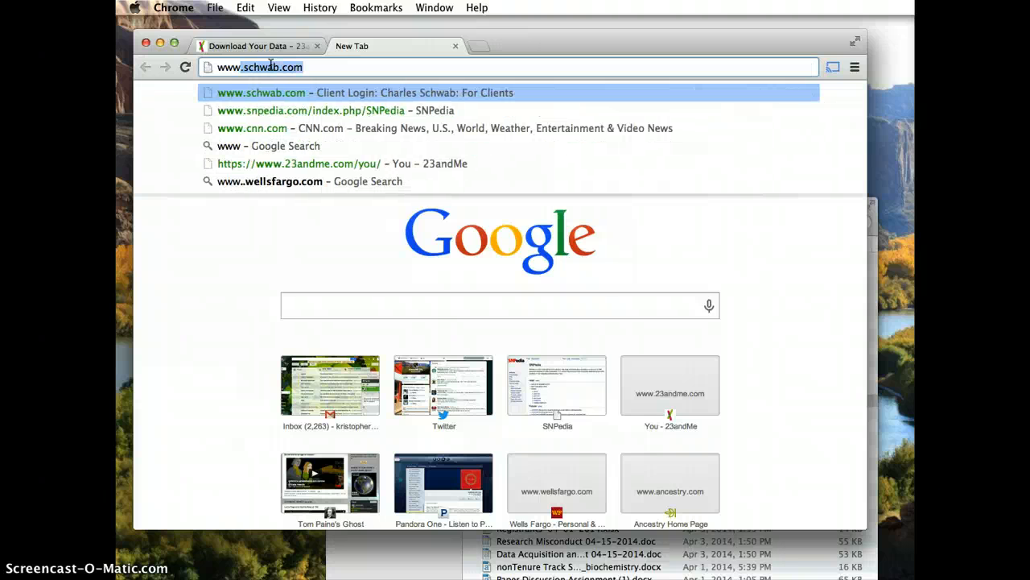
pyautogui.write('www.snpedia.com/index.php/SNPedia')
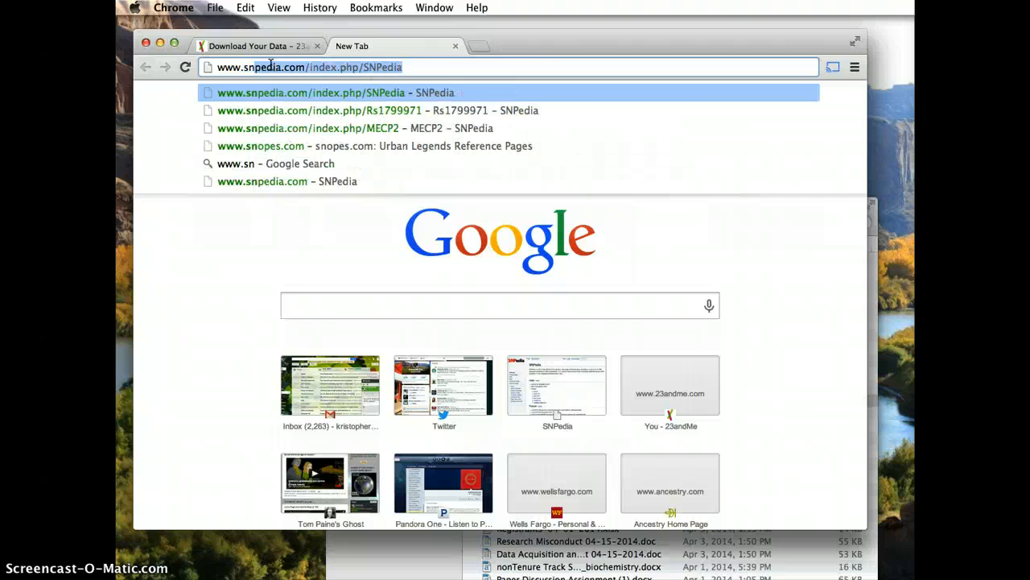
pyautogui.press('Backspace')
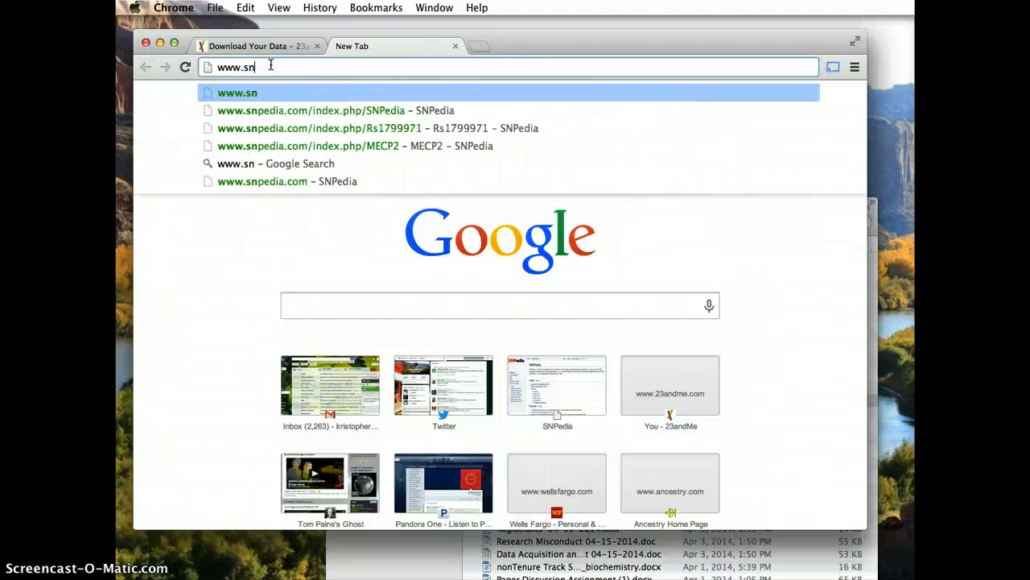
pyautogui.click(326, 109)
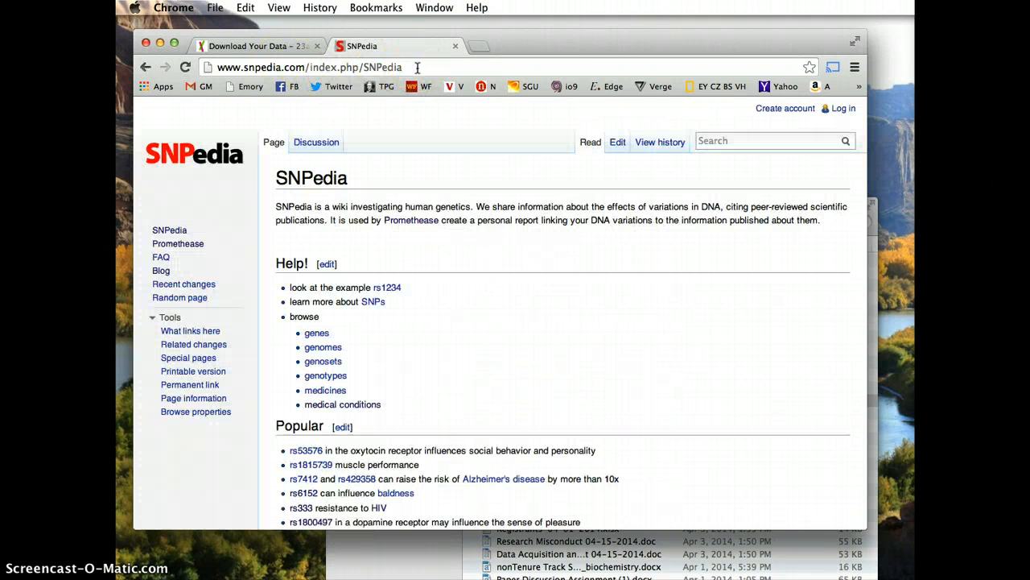
pyautogui.moveTo(277, 282)
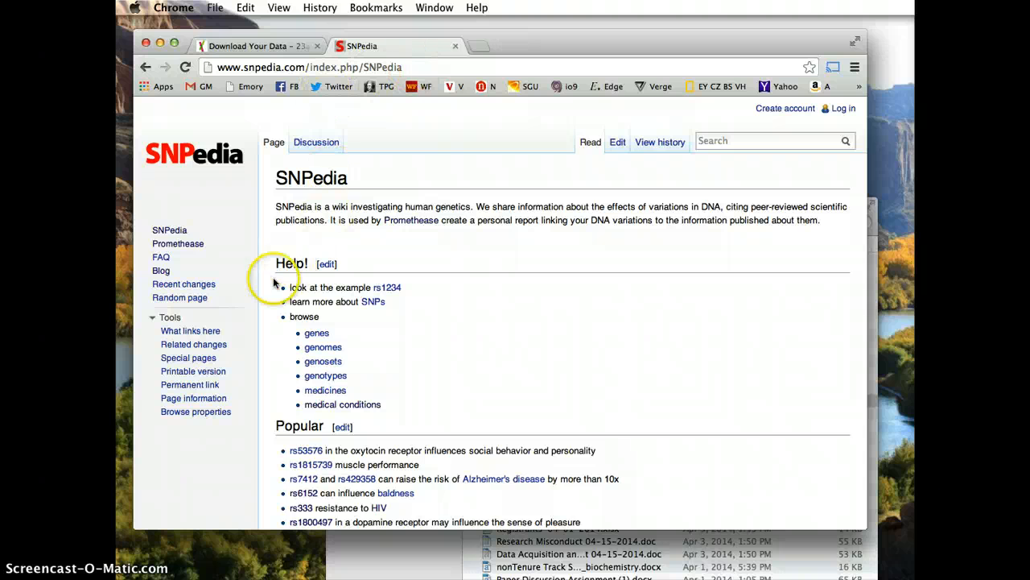
pyautogui.scroll(-3)
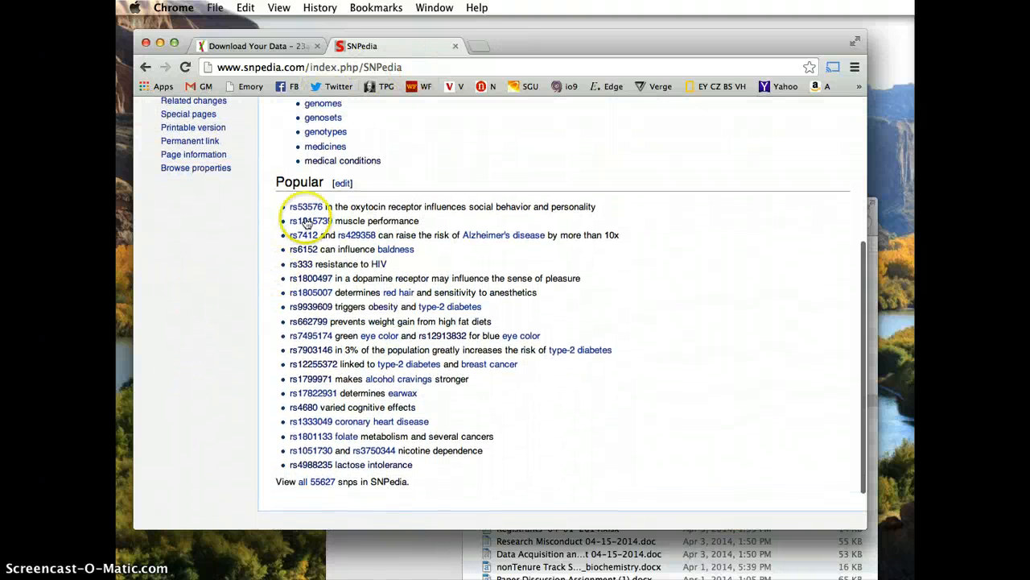
pyautogui.scroll(-3)
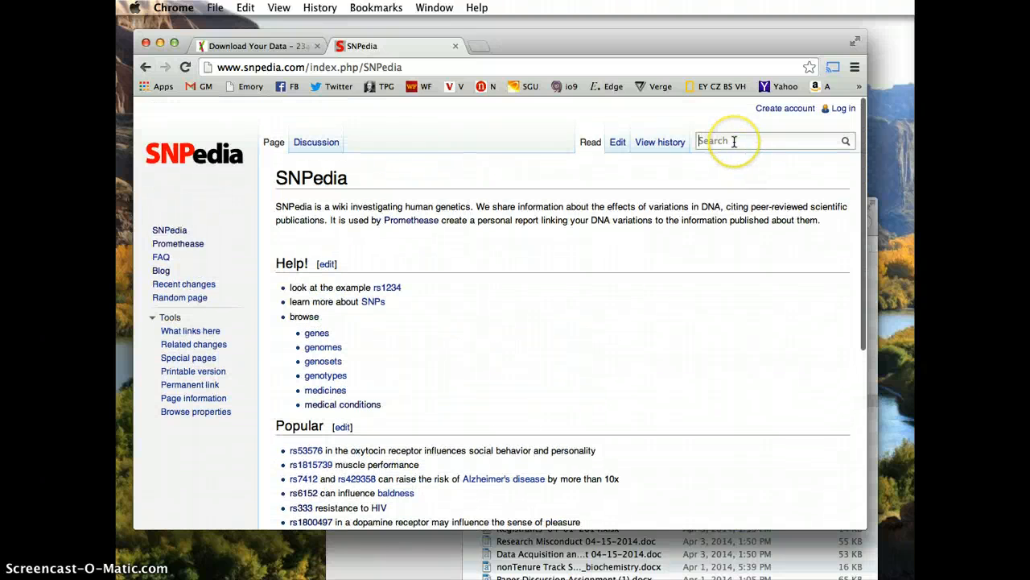
pyautogui.write('obesity')
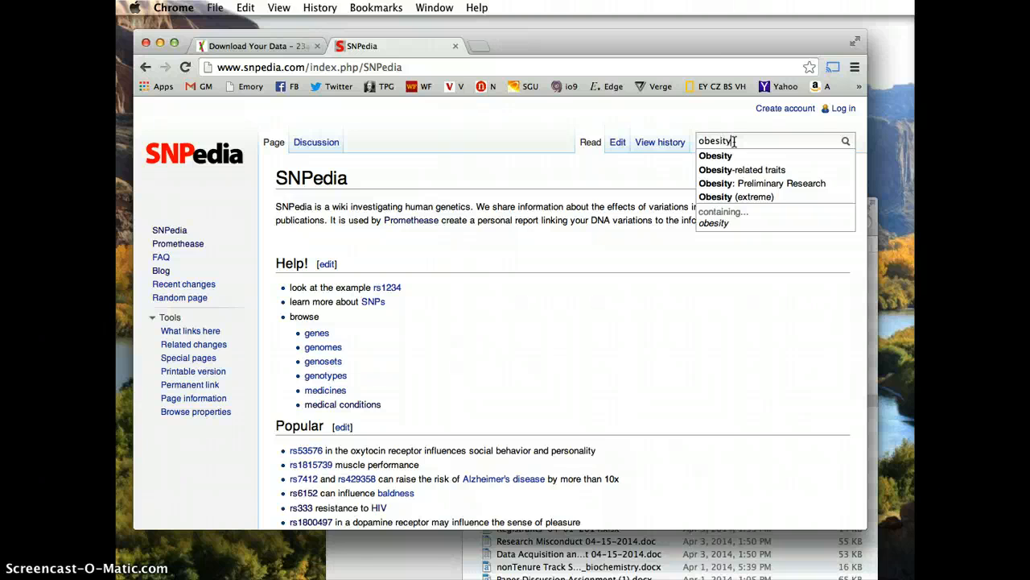
pyautogui.click(715, 155)
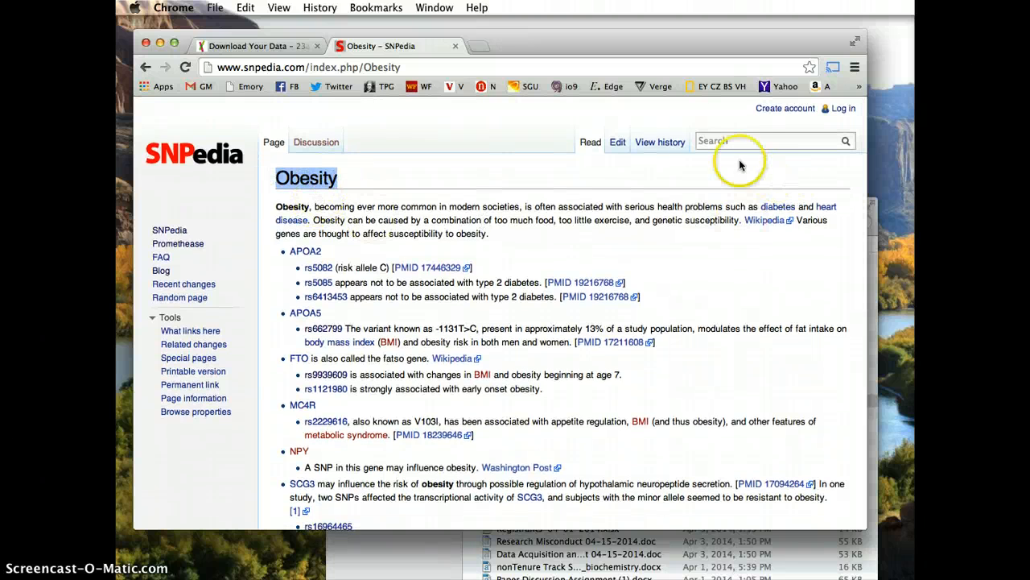
pyautogui.moveTo(610, 218)
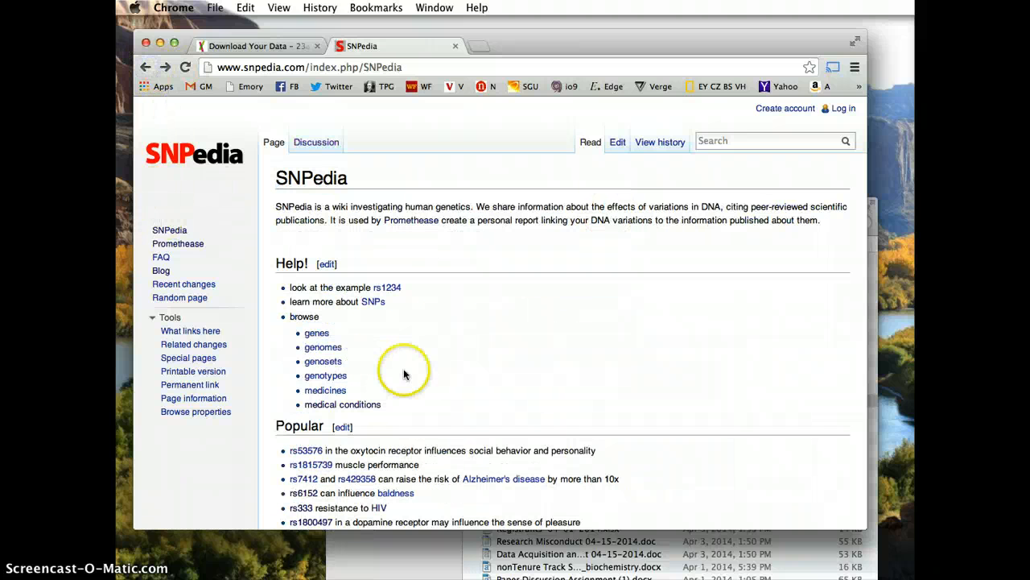
# Open the rs12913832 eye-colour SNP page from Popular and select its Rs12913832 title for copying
pyautogui.scroll(-3)
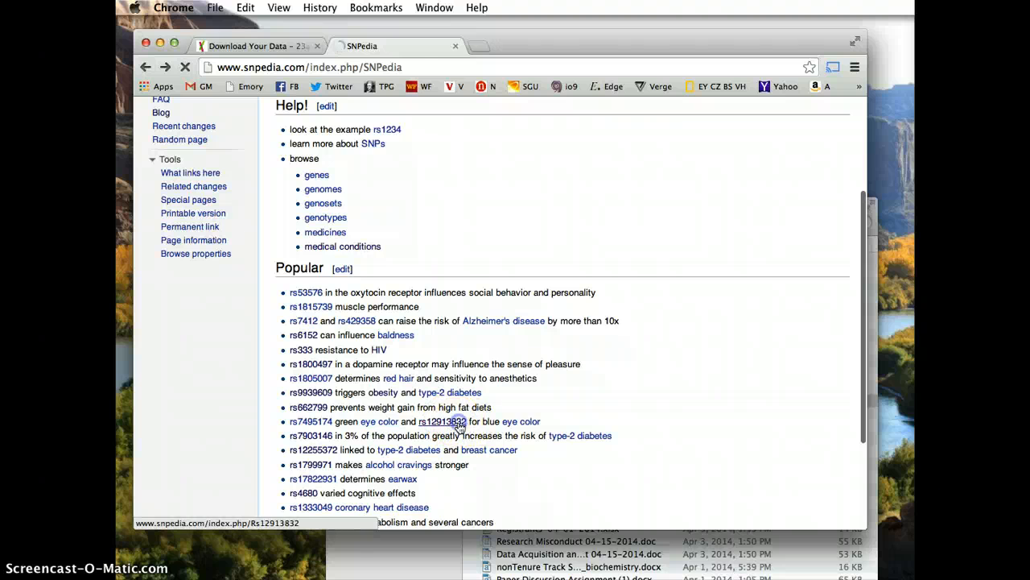
pyautogui.click(438, 422)
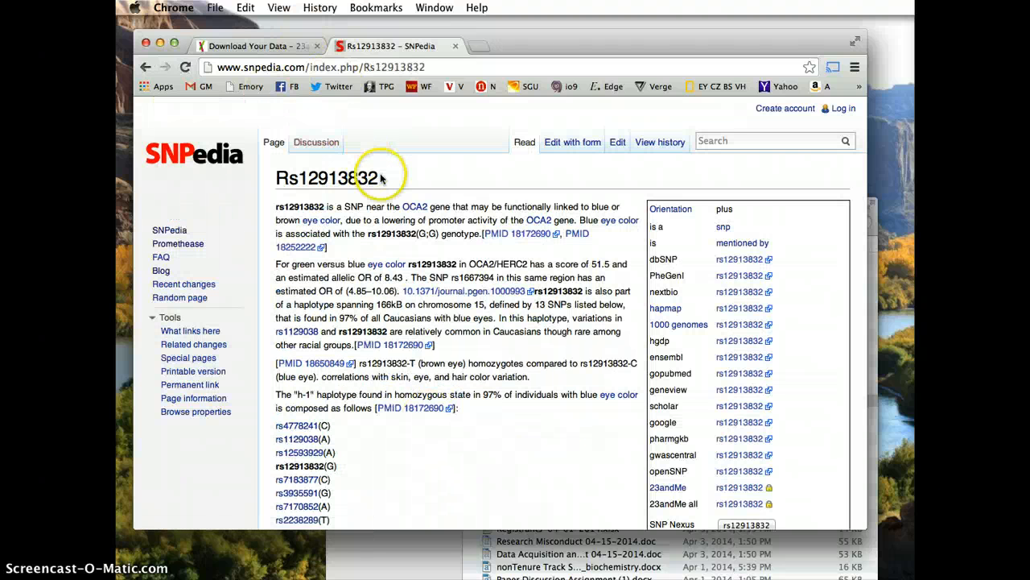
pyautogui.doubleClick(325, 177)
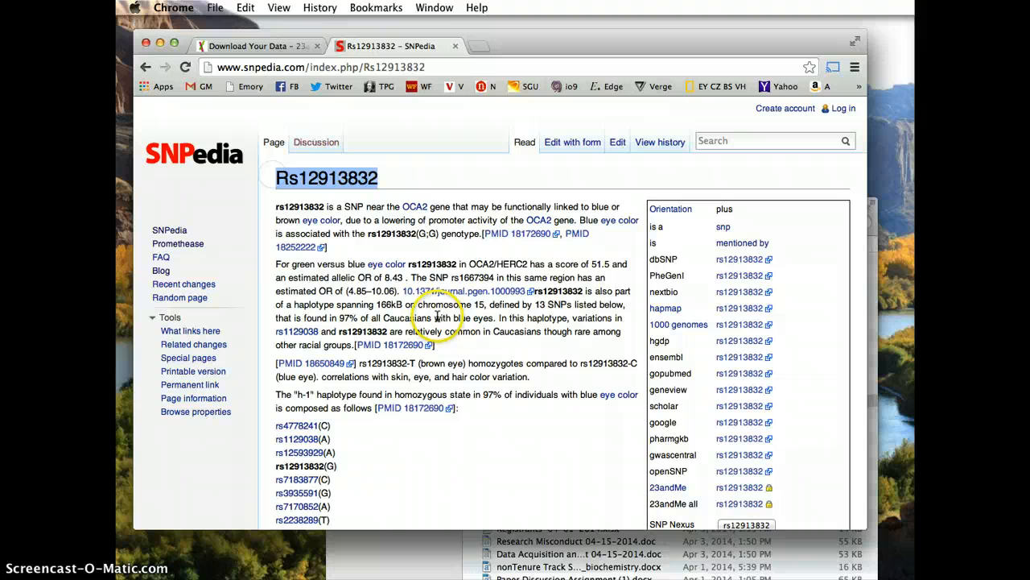
pyautogui.moveTo(525, 293)
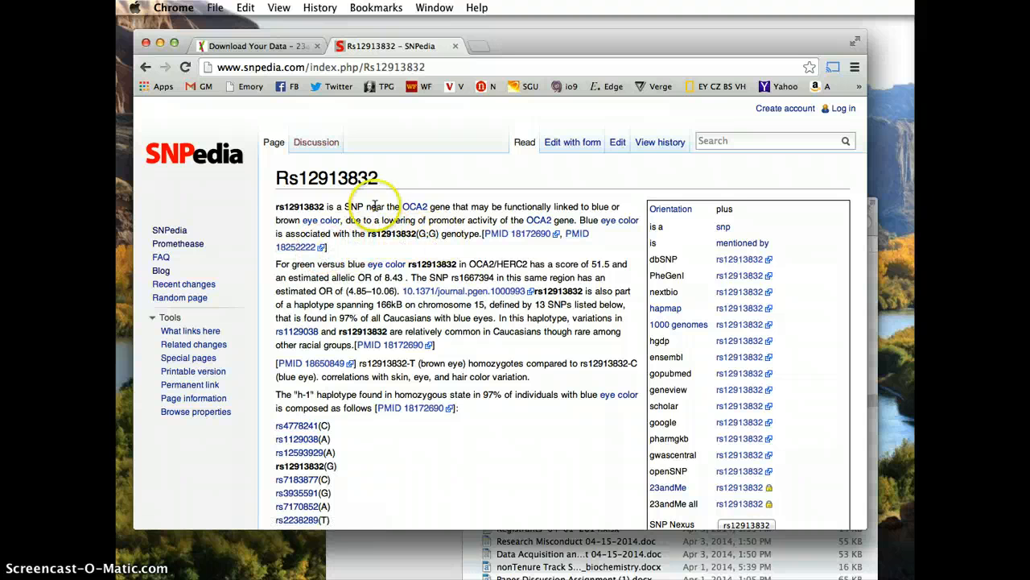
pyautogui.doubleClick(323, 178)
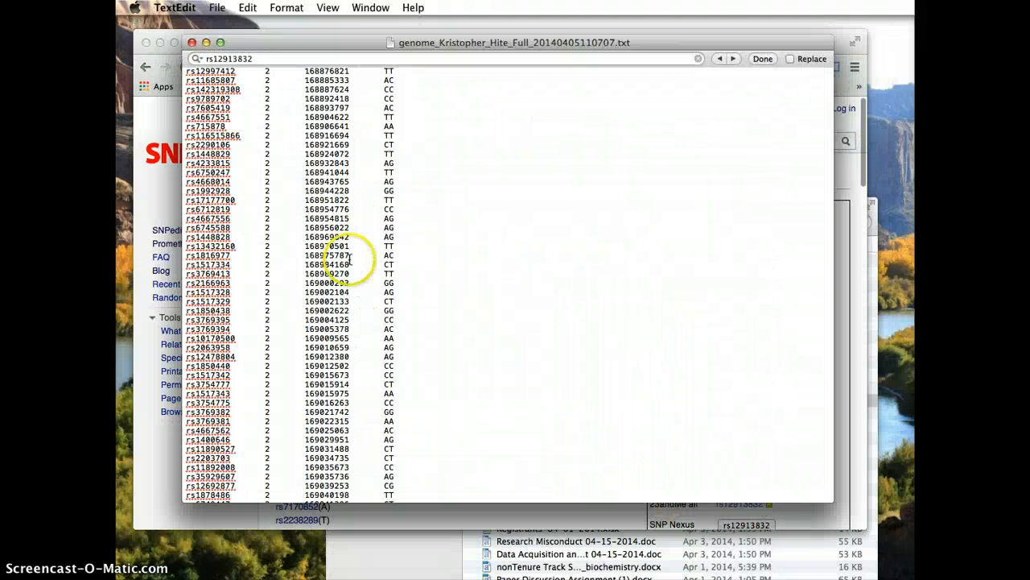
# Bring up TextEdit's find bar via Edit > Find to search the DNA file for rs12913832
pyautogui.click(245, 6)
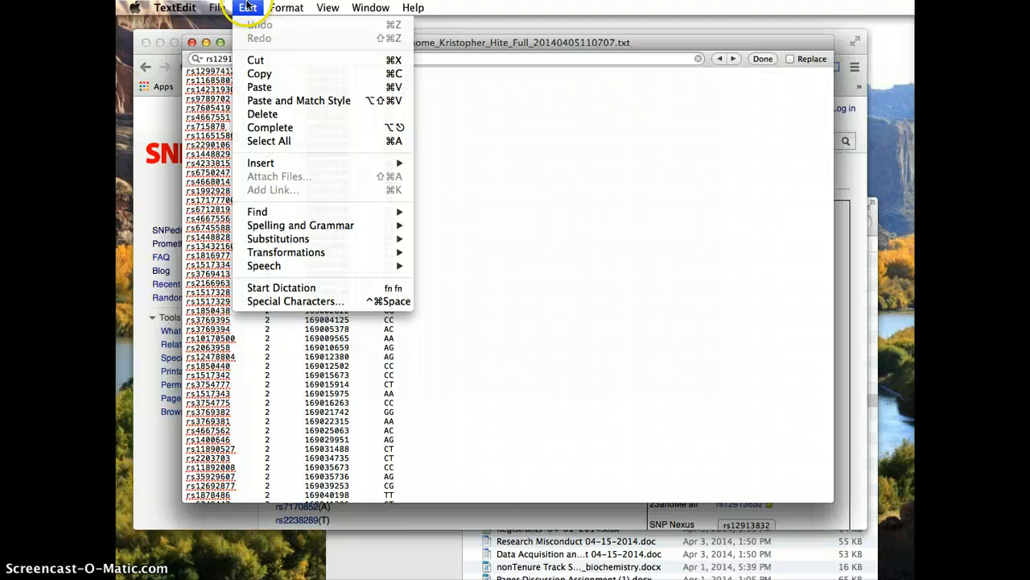
pyautogui.moveTo(300, 212)
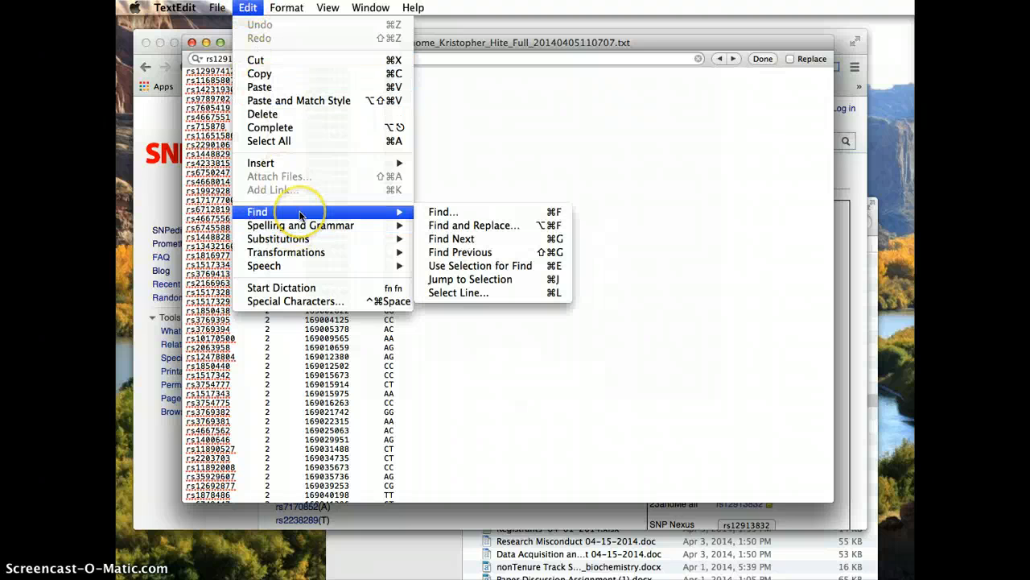
pyautogui.moveTo(443, 213)
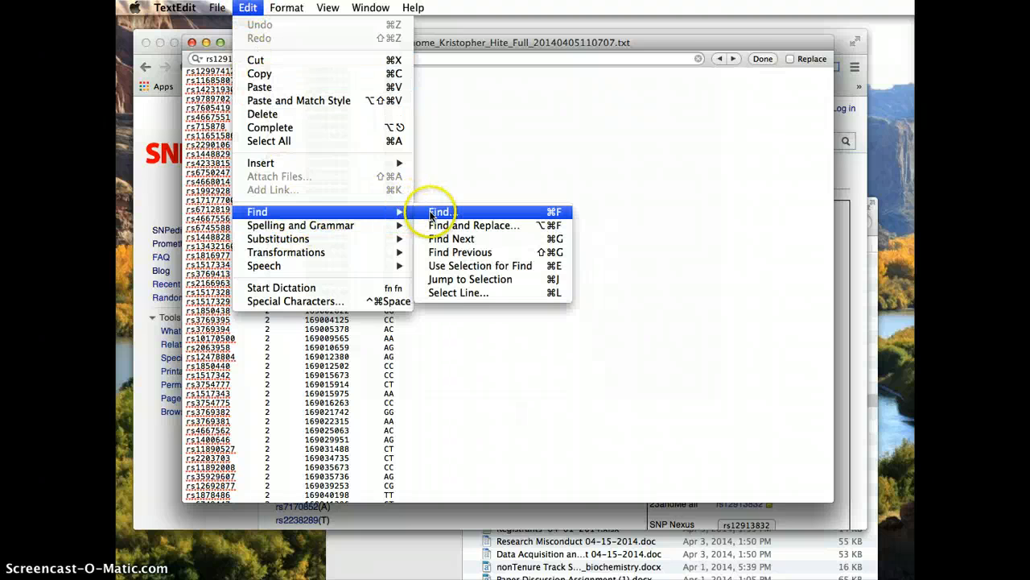
pyautogui.click(441, 213)
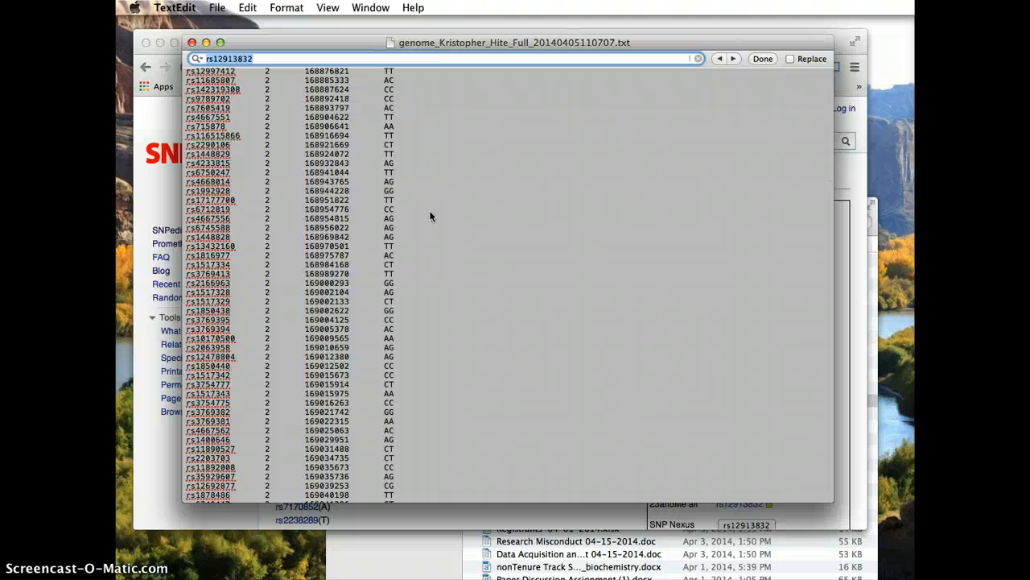